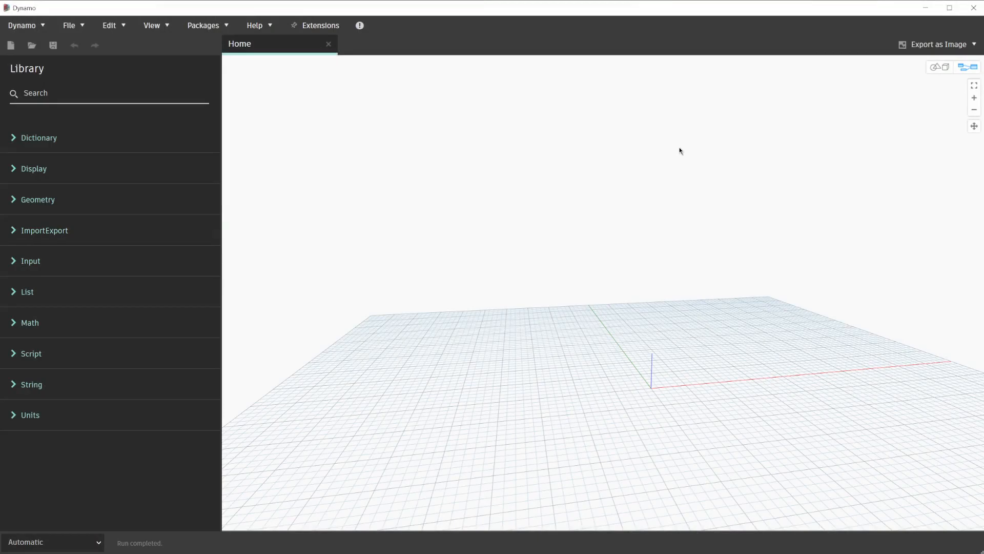
mouse_move(670, 158)
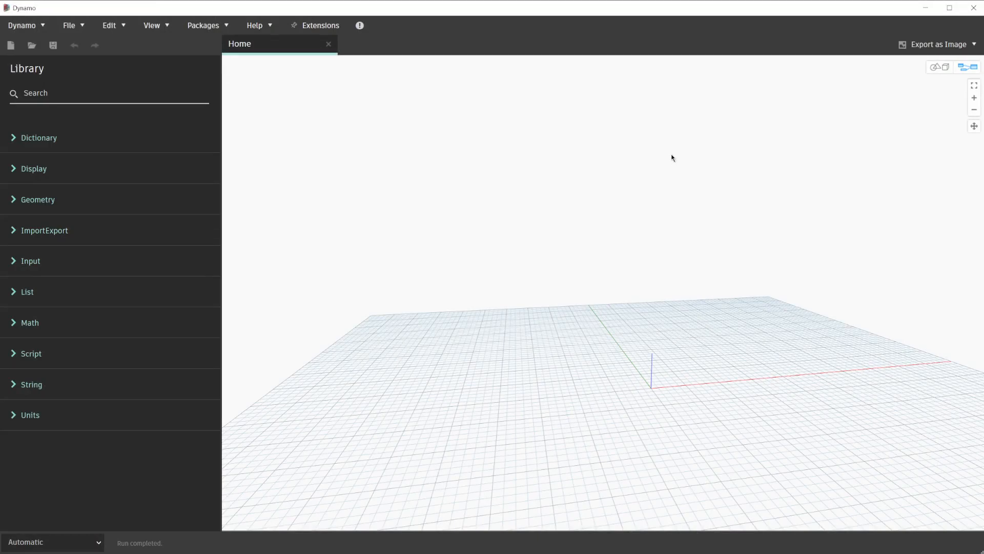
mouse_move(95, 550)
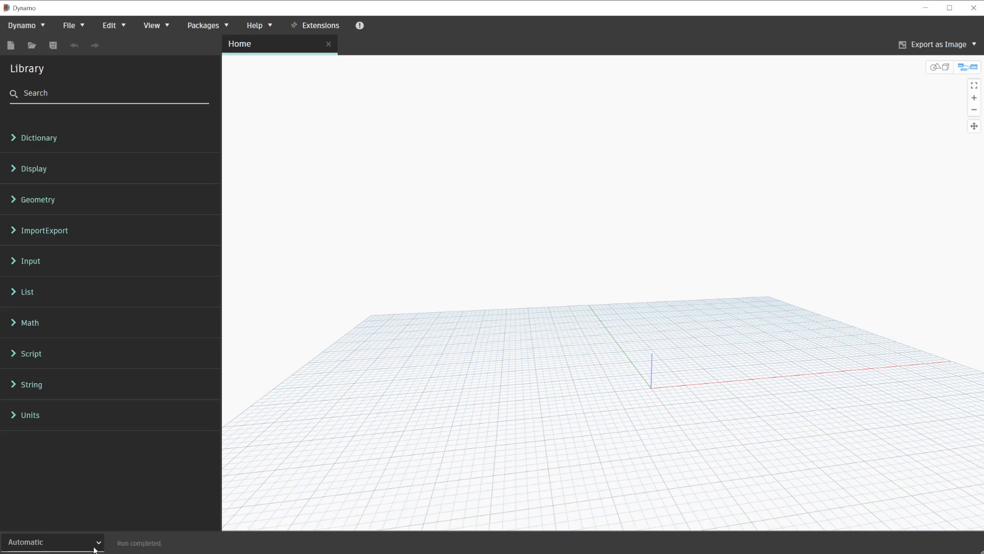
- Keep Automatic run mode and place a Sequence node from List > Generate
click(51, 542)
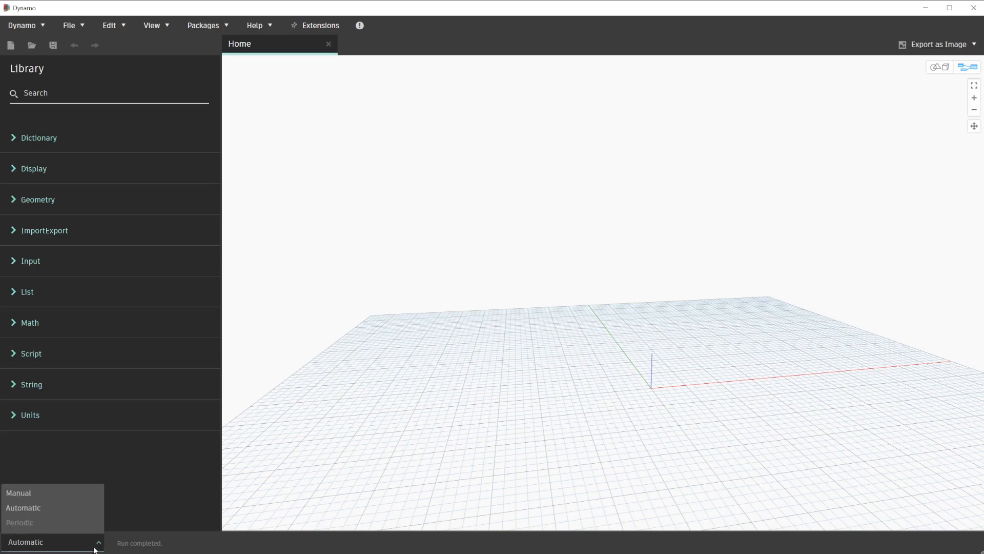
click(23, 508)
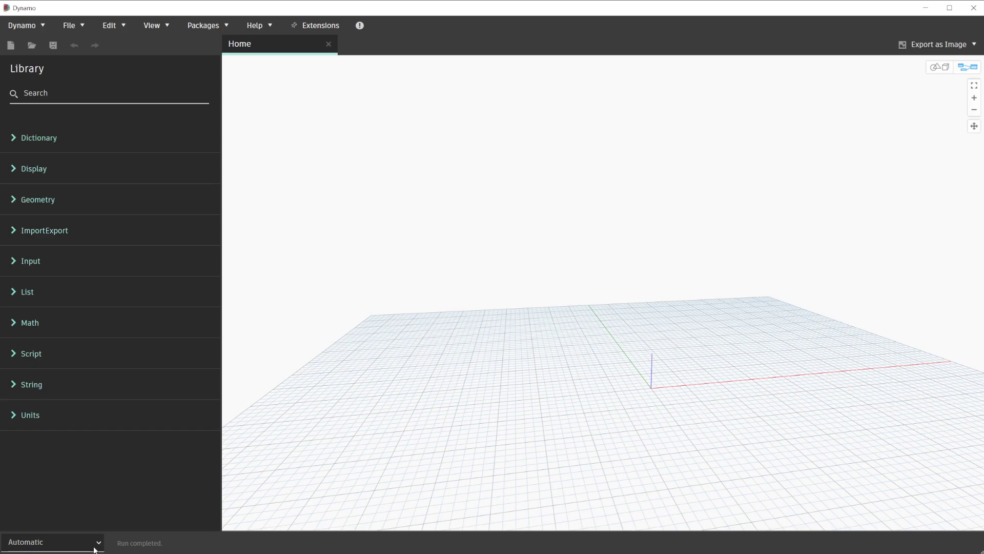
mouse_move(608, 290)
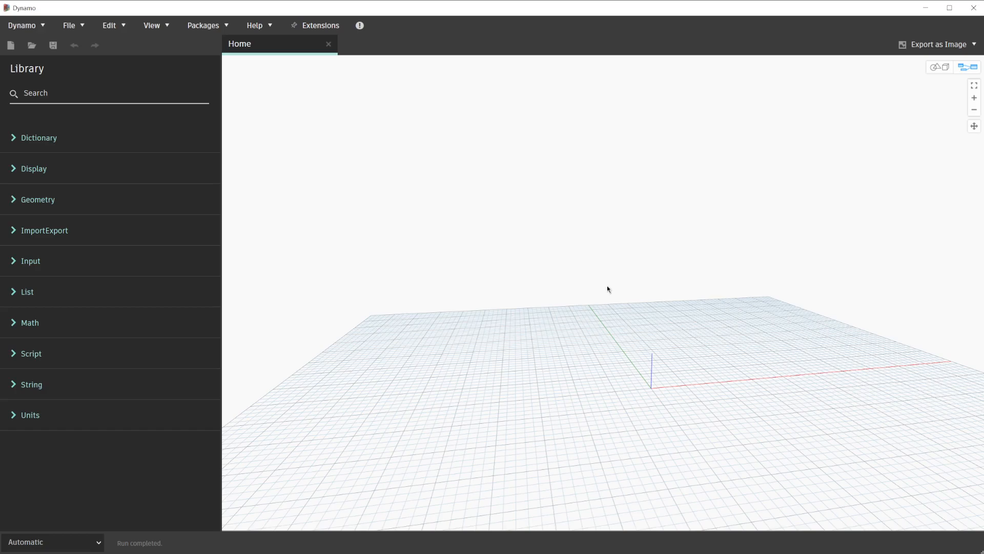
click(27, 291)
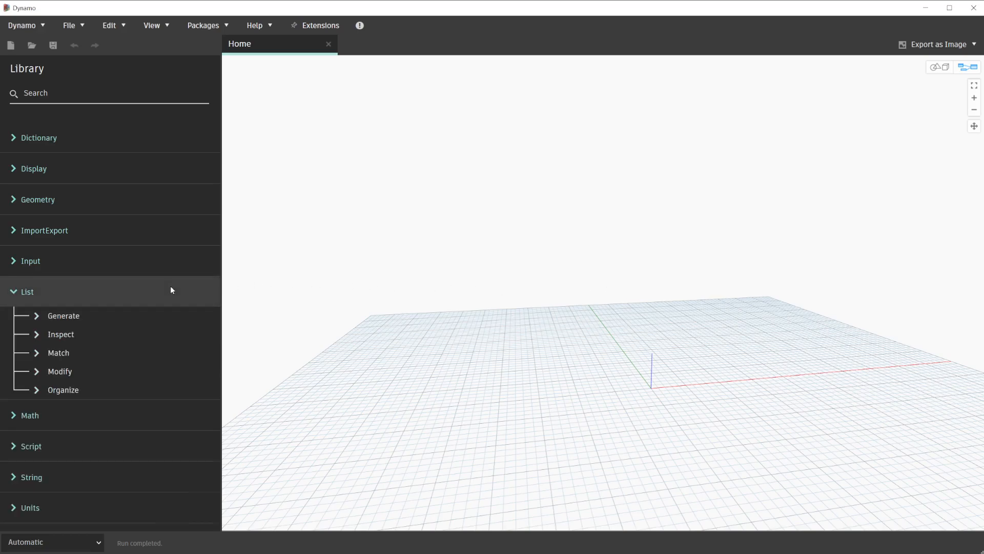
click(63, 316)
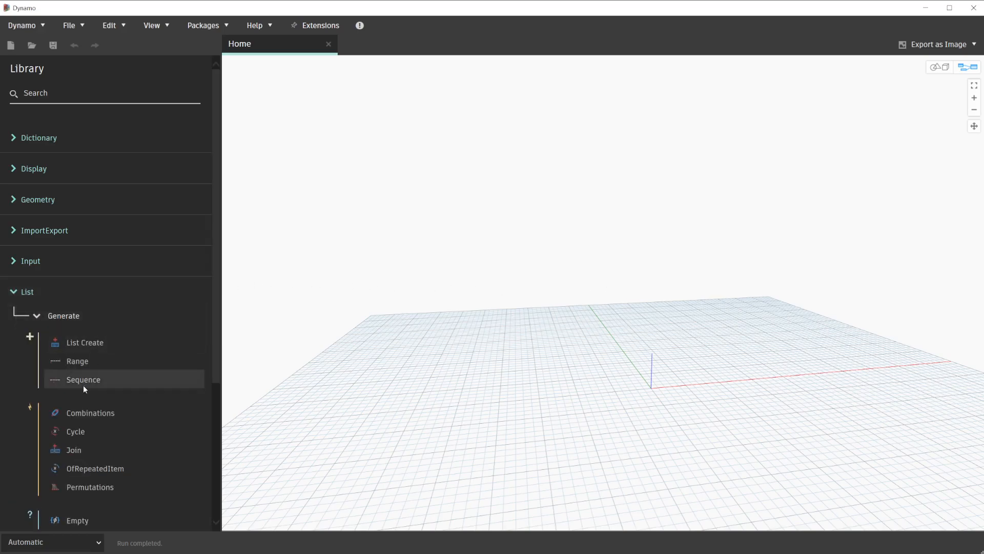
mouse_move(84, 388)
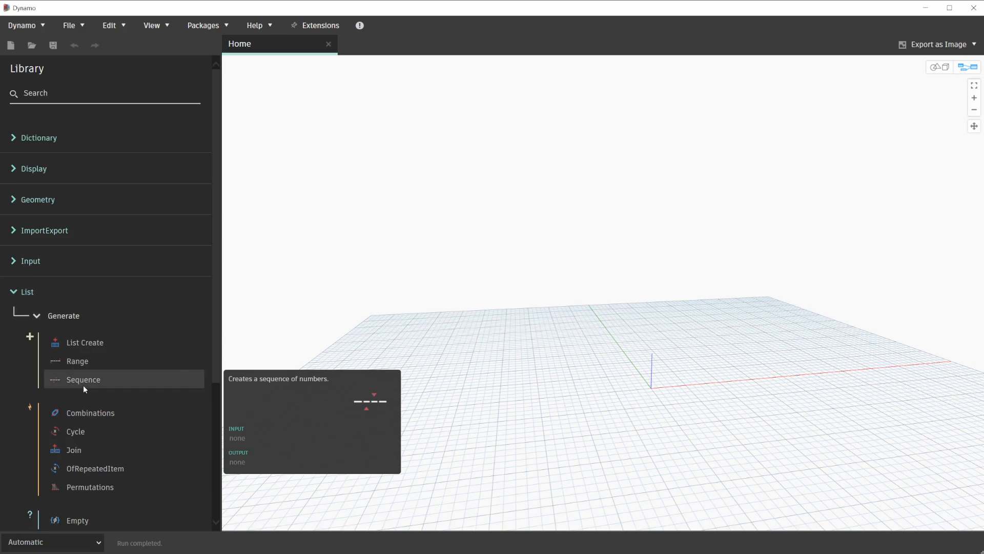
click(84, 379)
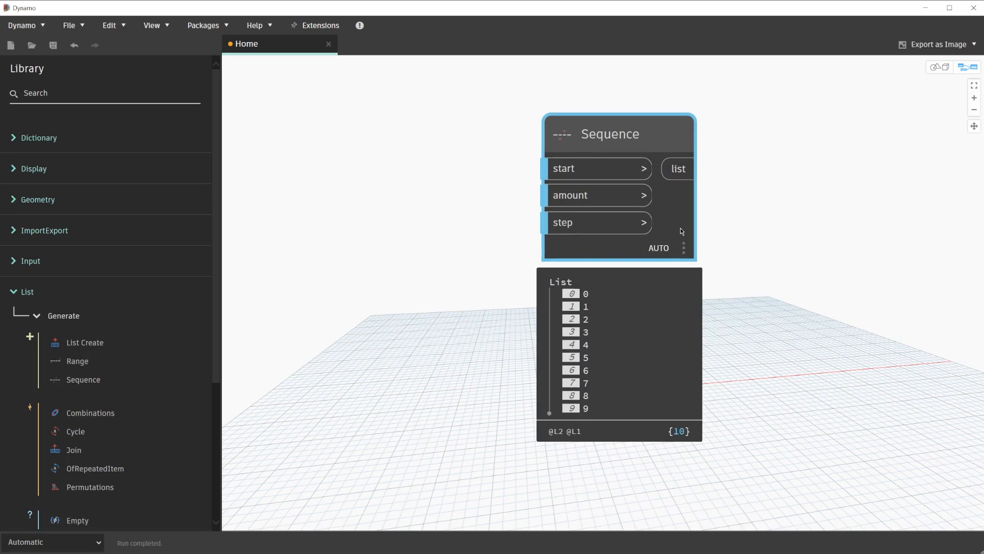
mouse_move(904, 277)
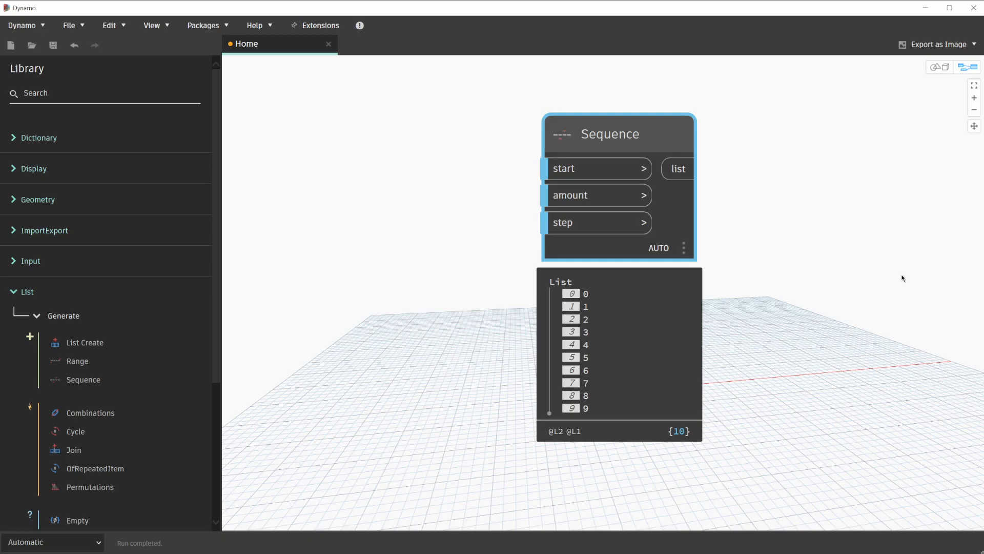
- Add Number nodes set to 0 beside the Sequence node via canvas search
right_click(361, 201)
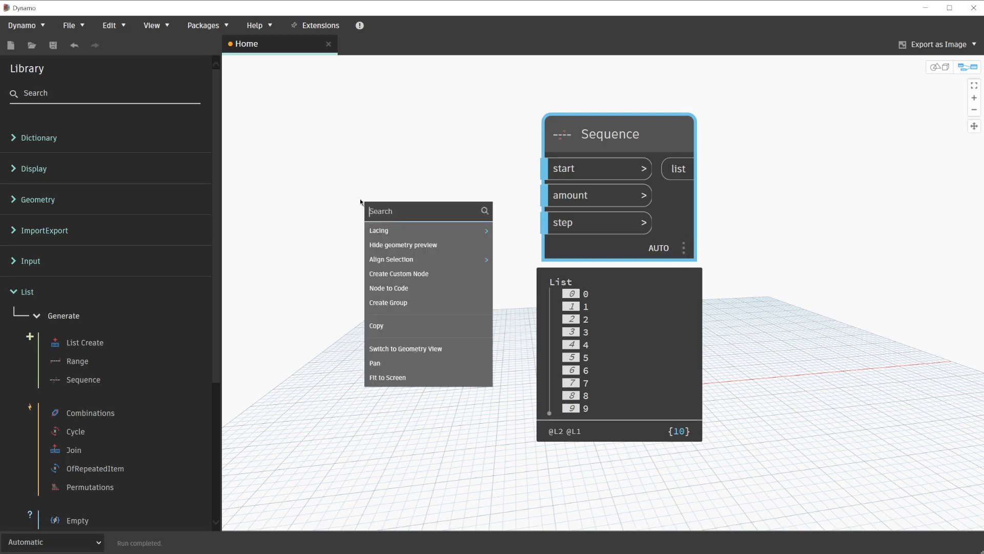
text(number)
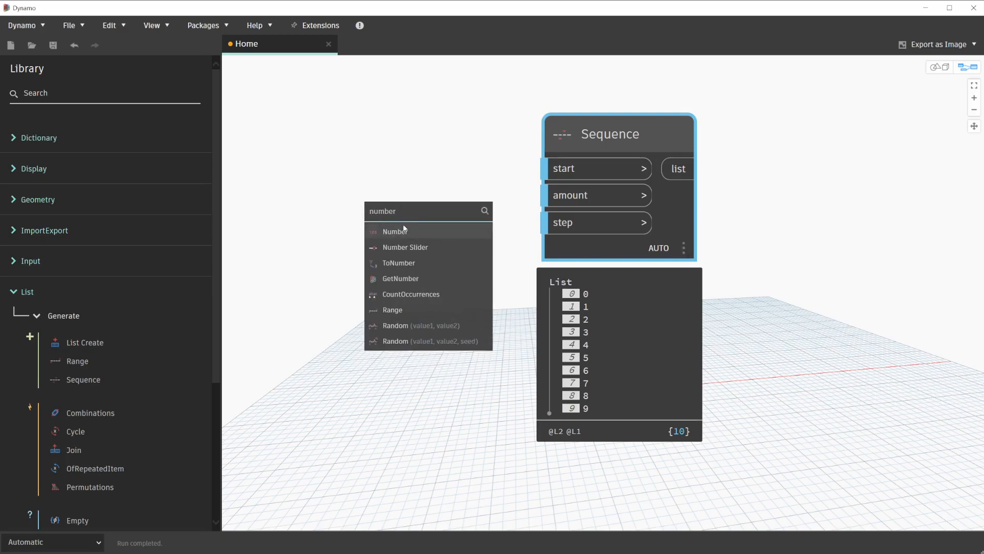
click(395, 232)
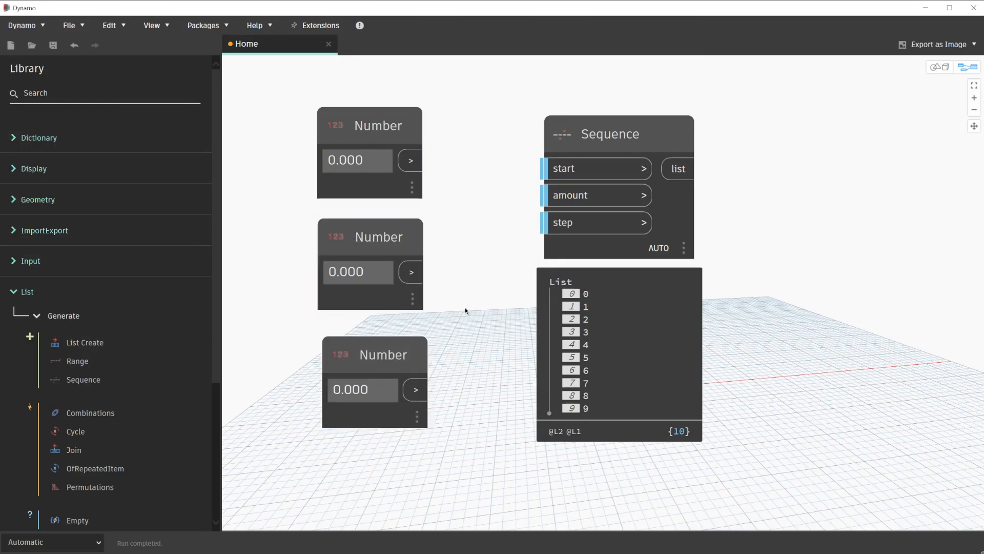
mouse_move(411, 166)
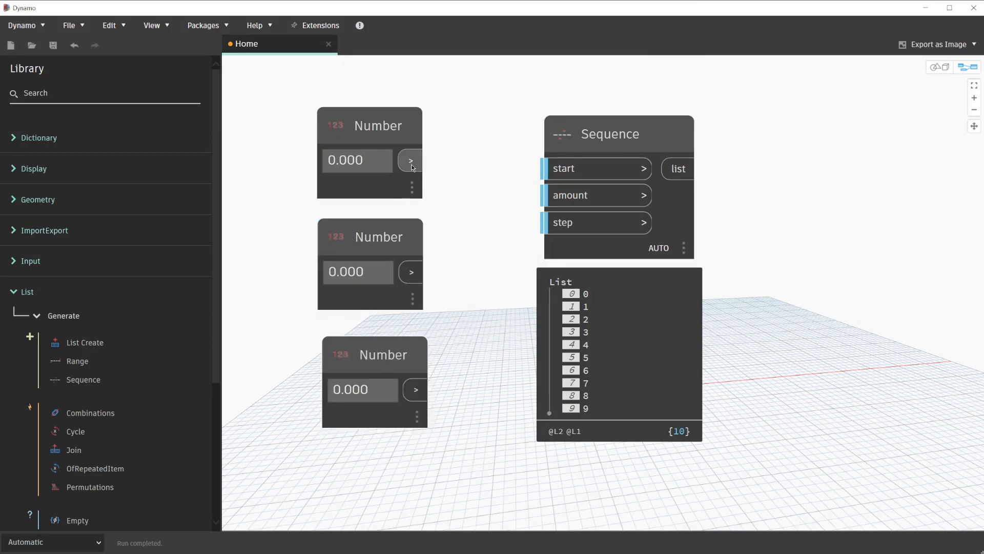
- Wire the Numbers to Sequence start, amount and step with values 0, 20 and 5
drag(409, 160, 550, 168)
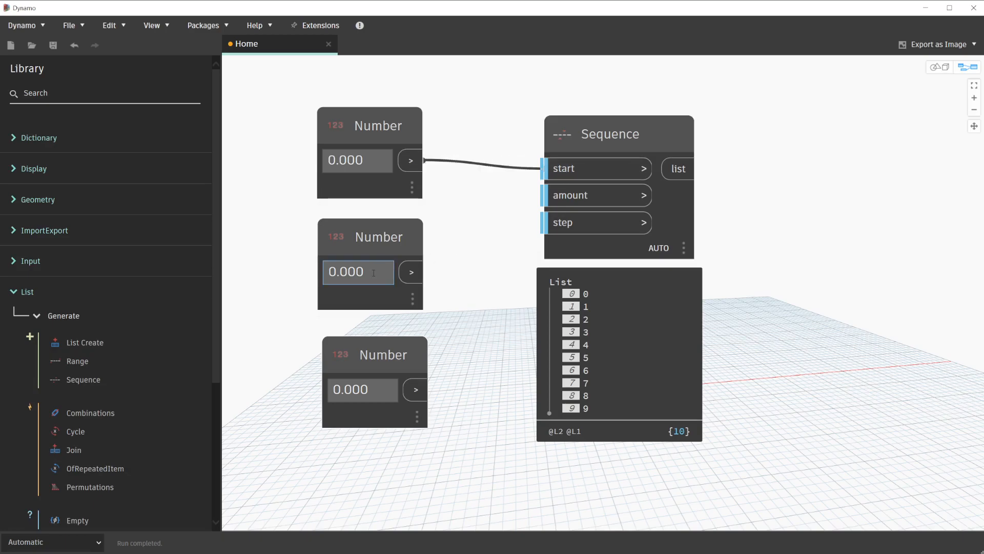
text(20)
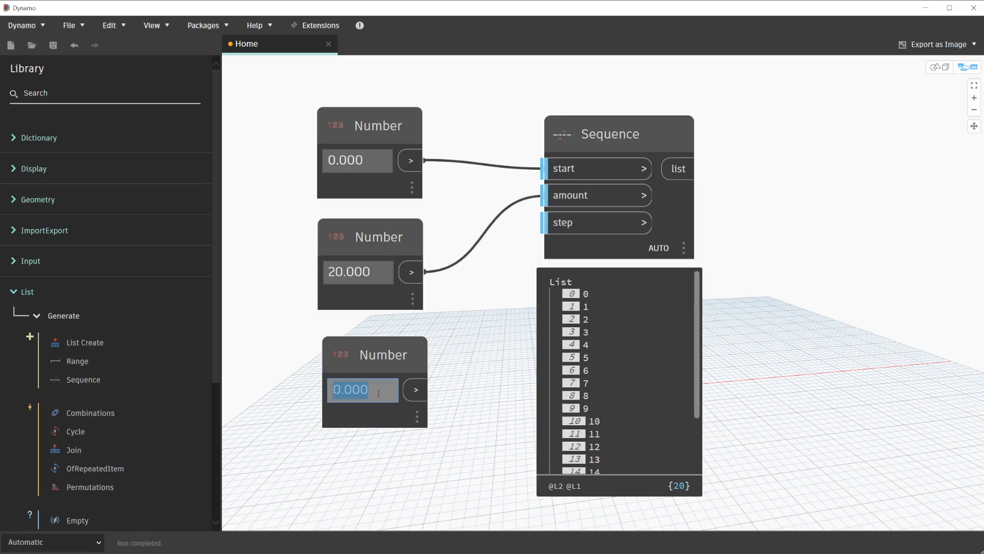
text(5)
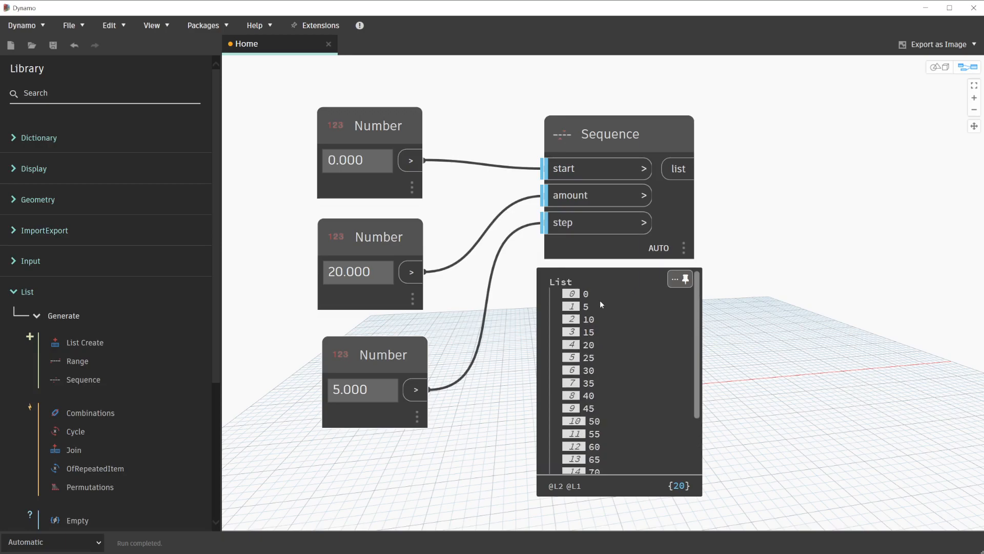
mouse_move(591, 300)
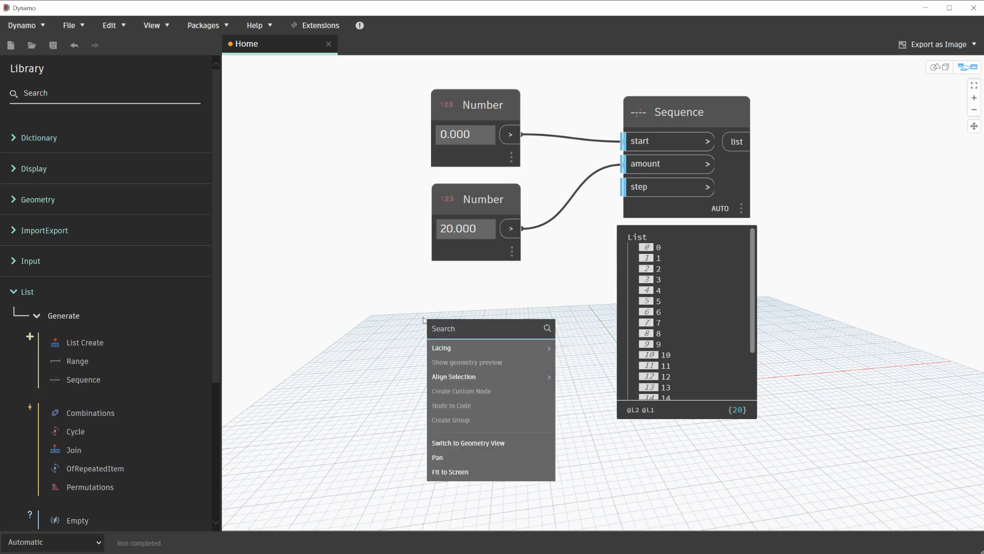
- Add a Number Slider node to replace the step Number
text(number slider)
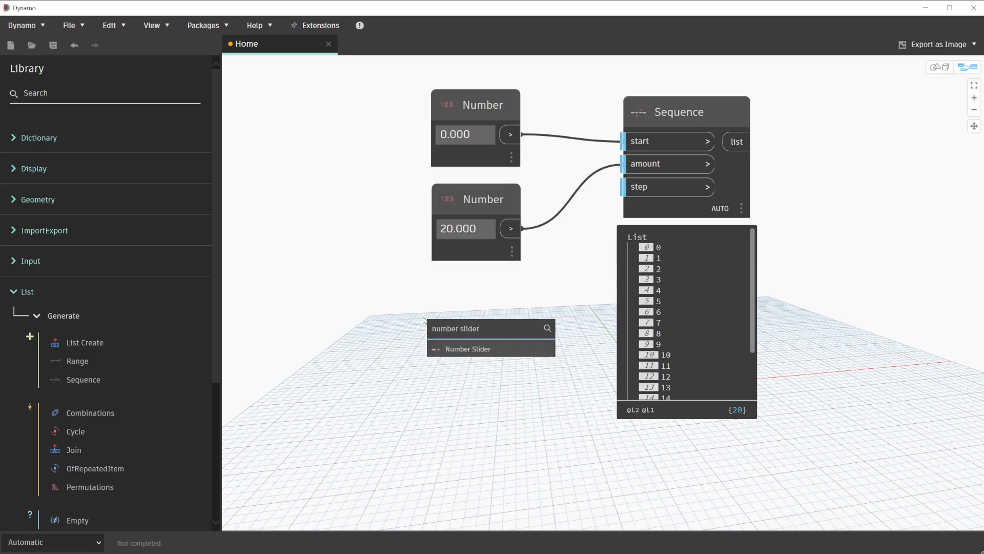
click(468, 348)
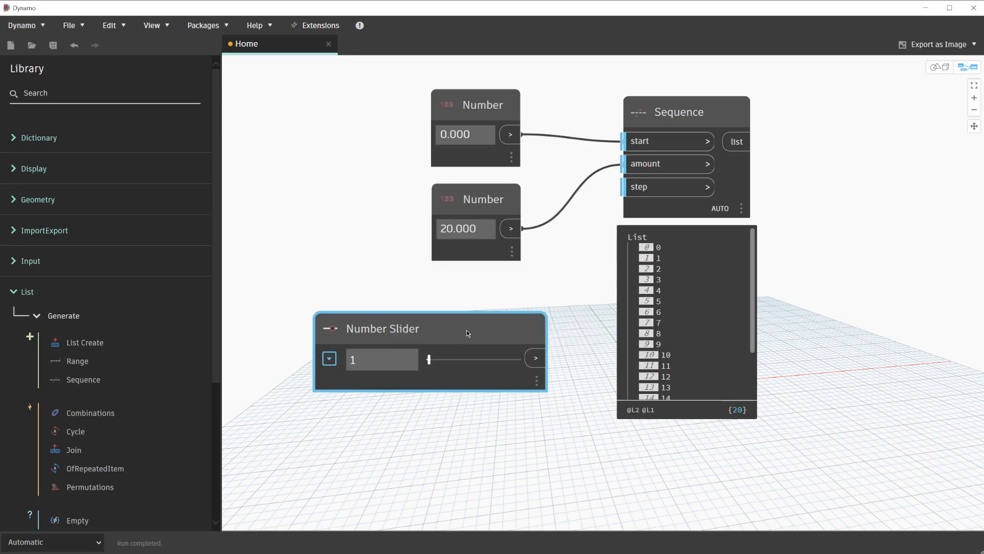
mouse_move(541, 359)
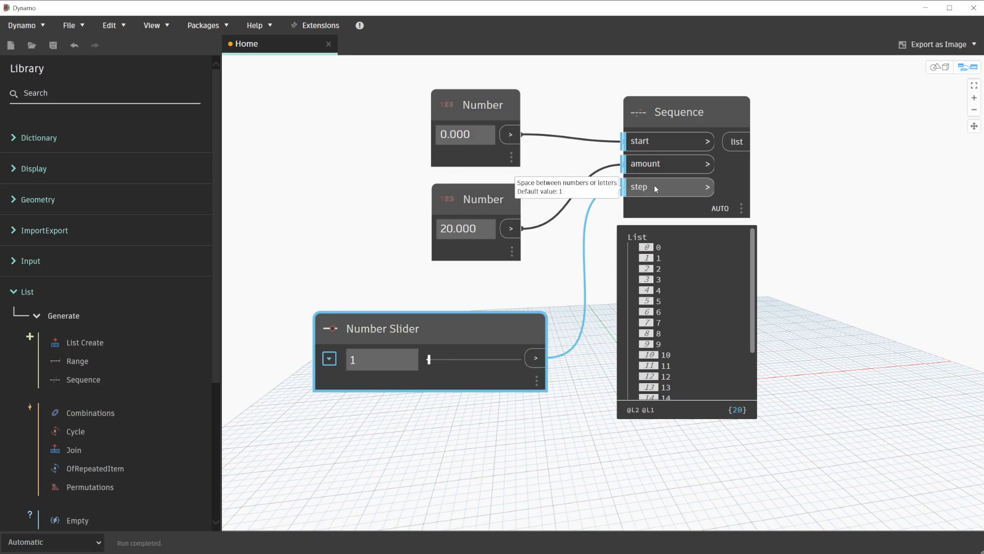
mouse_move(429, 359)
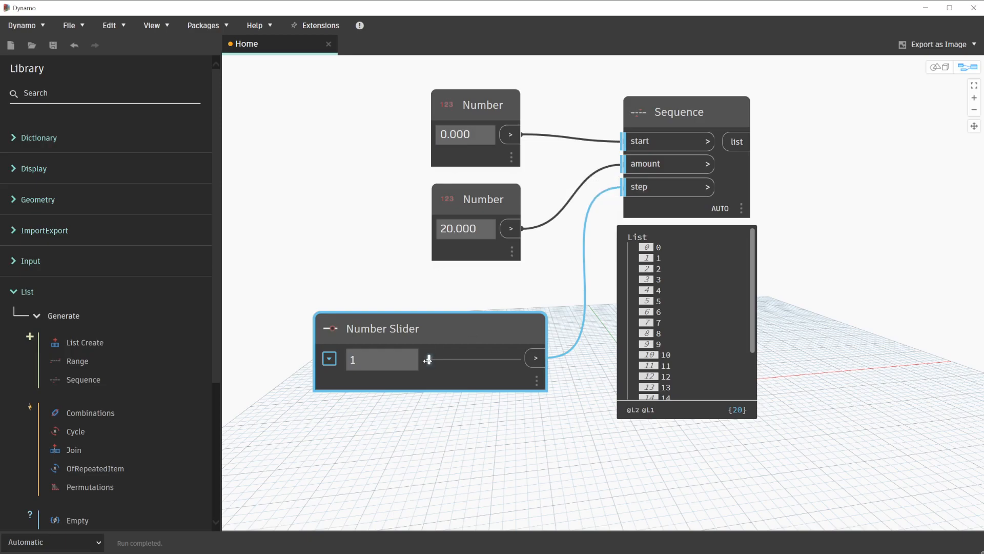
- Drag the Number Slider step value up to 38
drag(429, 359, 440, 359)
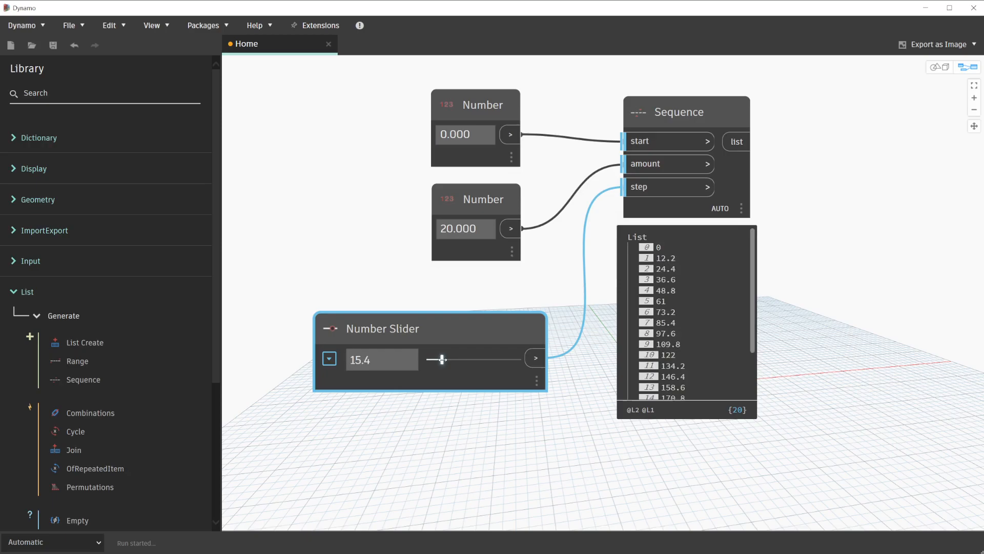
drag(441, 359, 464, 358)
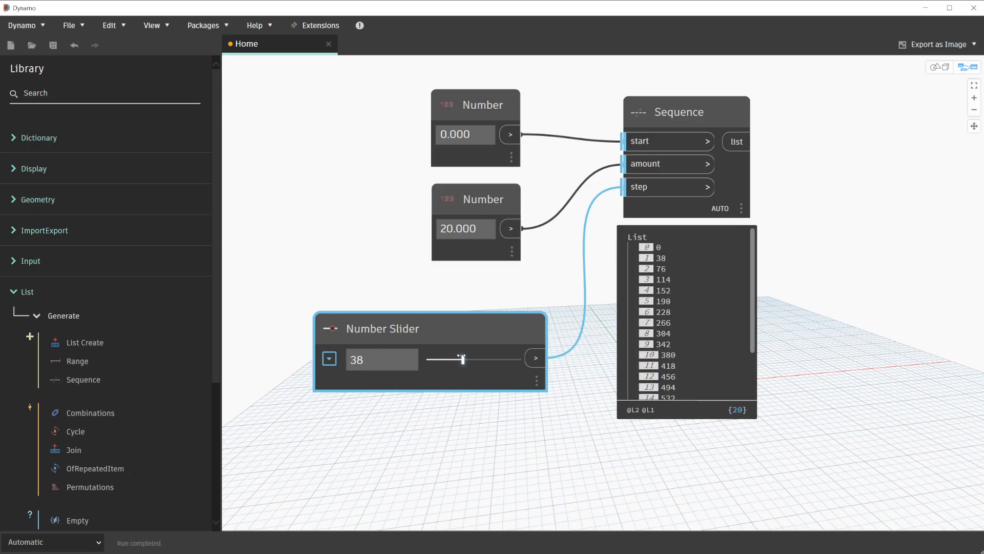
mouse_move(488, 326)
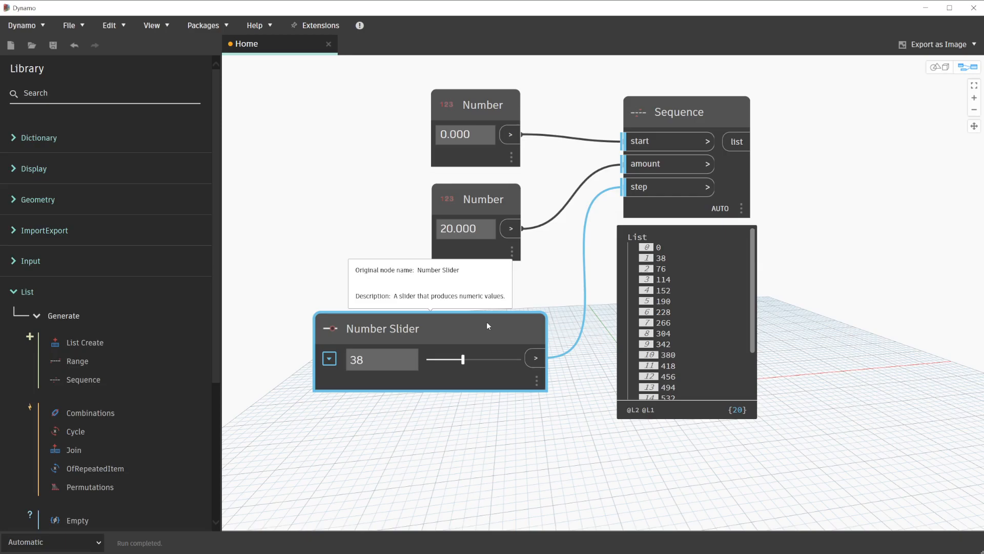
mouse_move(320, 340)
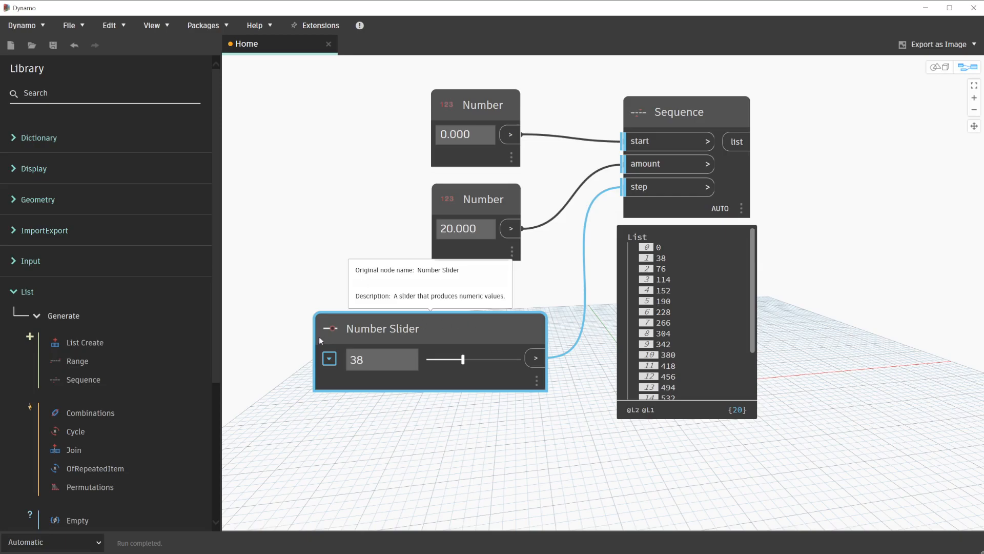
click(329, 359)
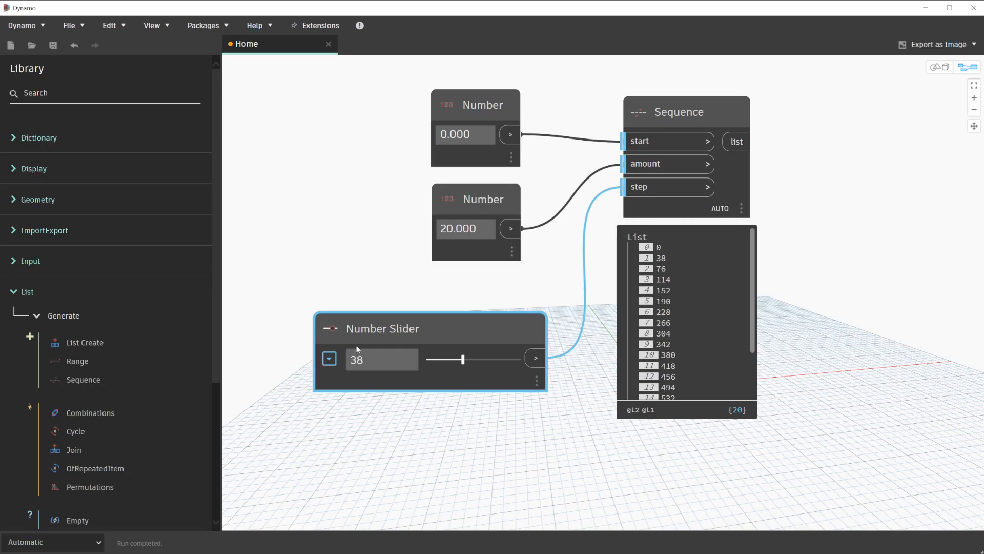
mouse_move(326, 251)
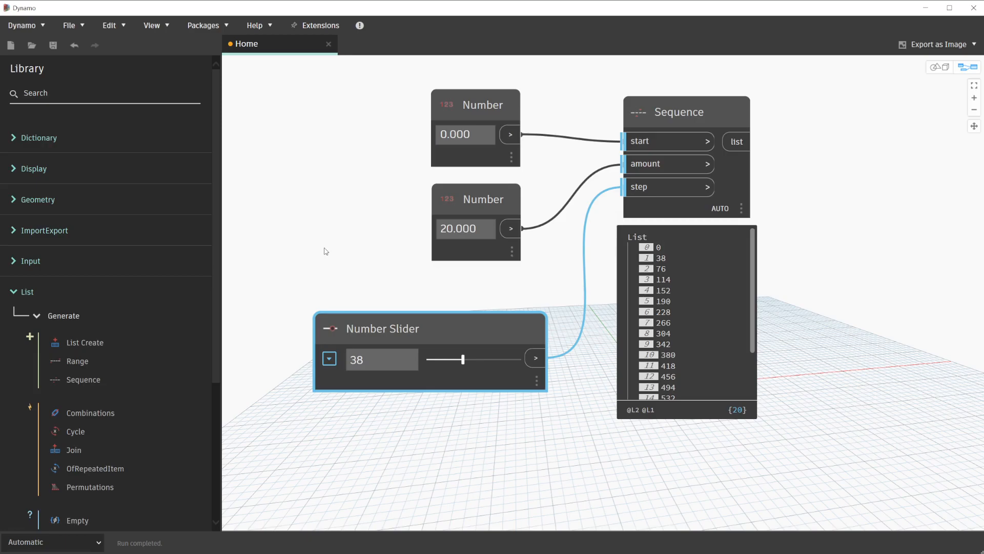
mouse_move(92, 210)
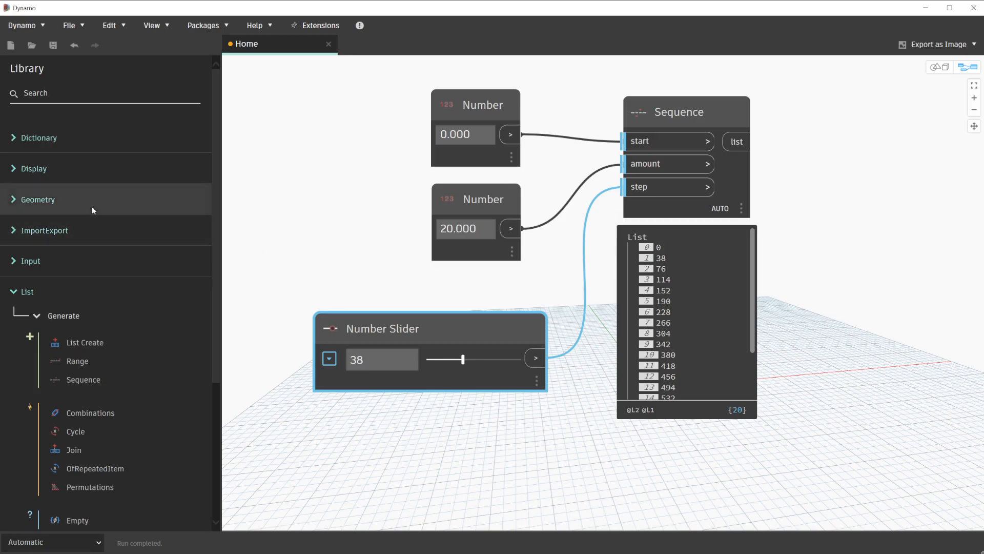
- Add a Point.ByCoordinates node from Geometry > Points and position it right of Sequence
click(37, 199)
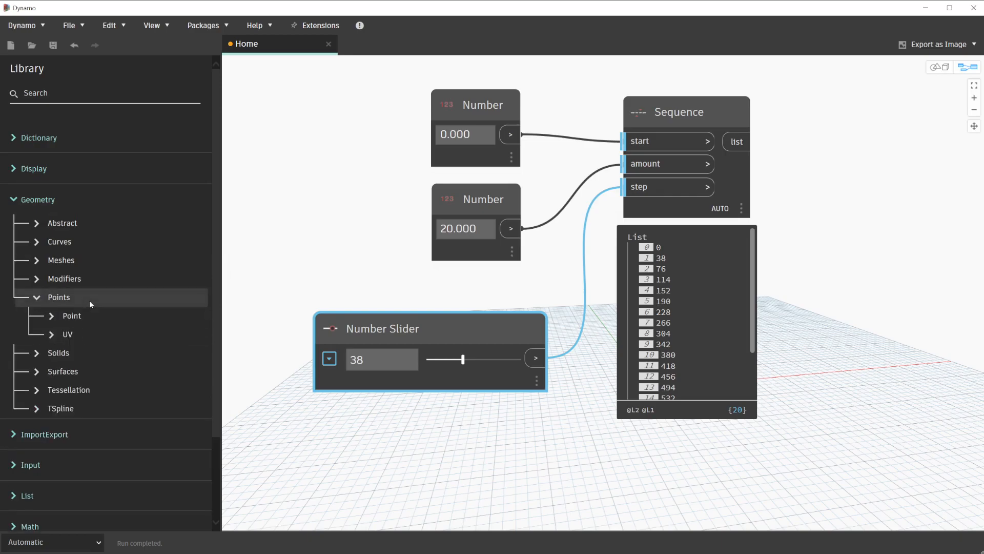
click(72, 316)
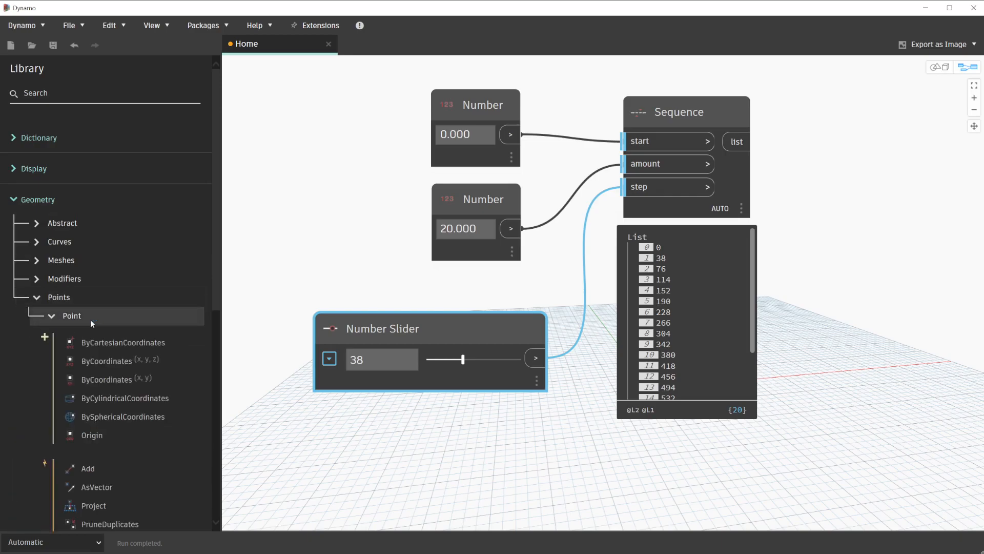
mouse_move(114, 353)
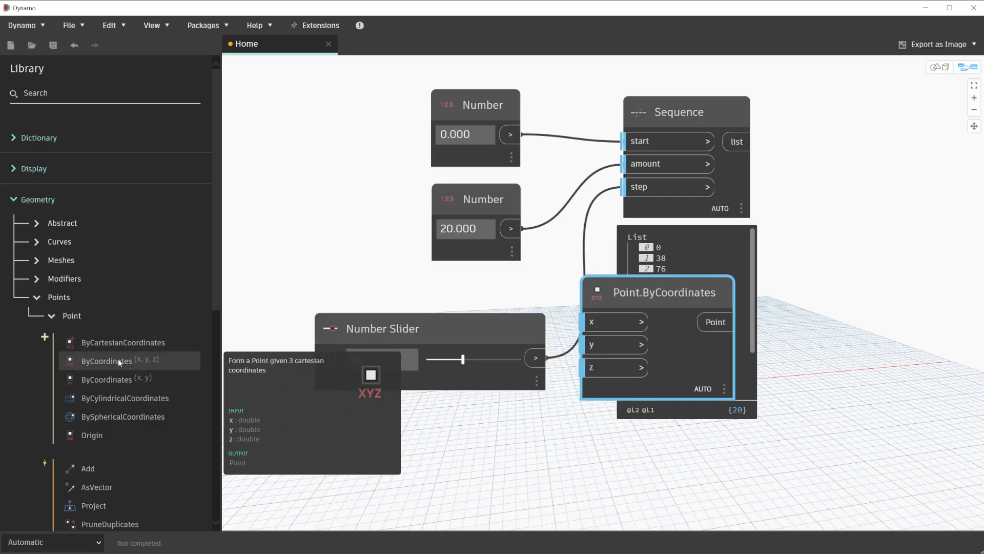
drag(665, 291, 880, 104)
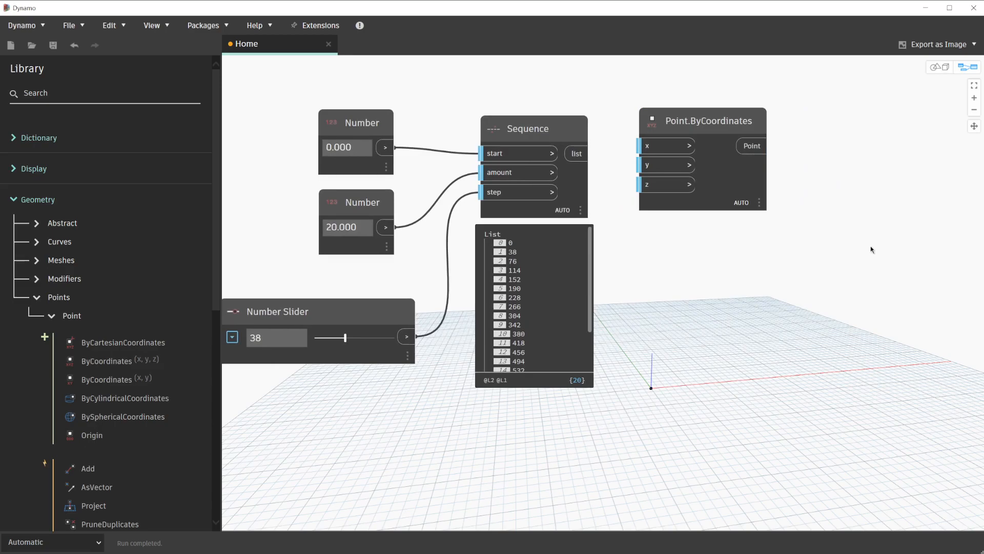
mouse_move(671, 171)
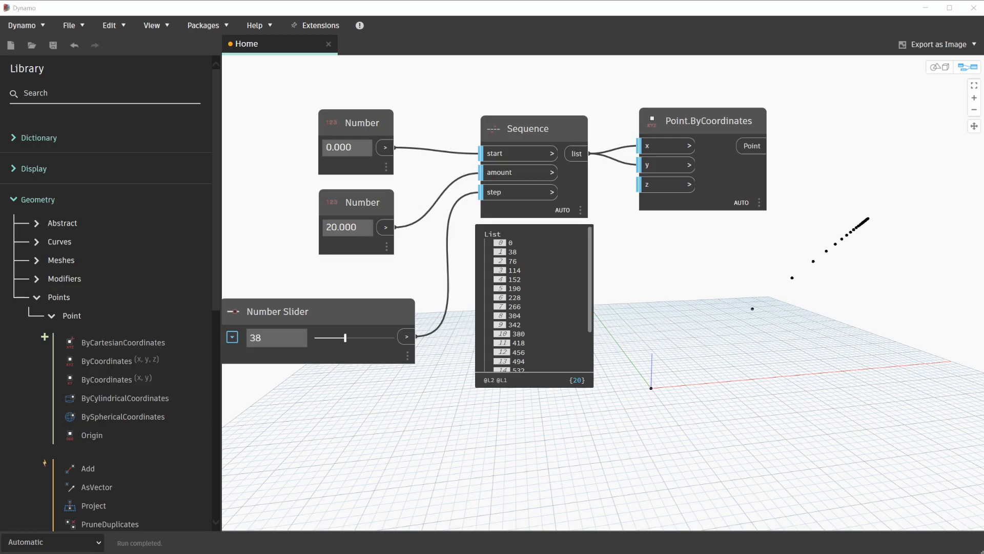
mouse_move(941, 70)
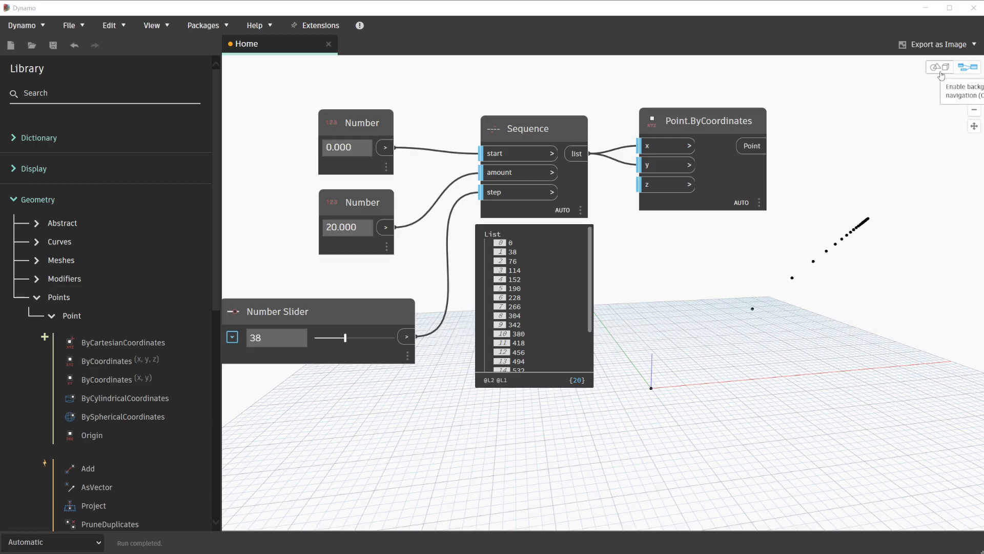
- Orbit the 3D preview to view the diagonal row of points
click(936, 67)
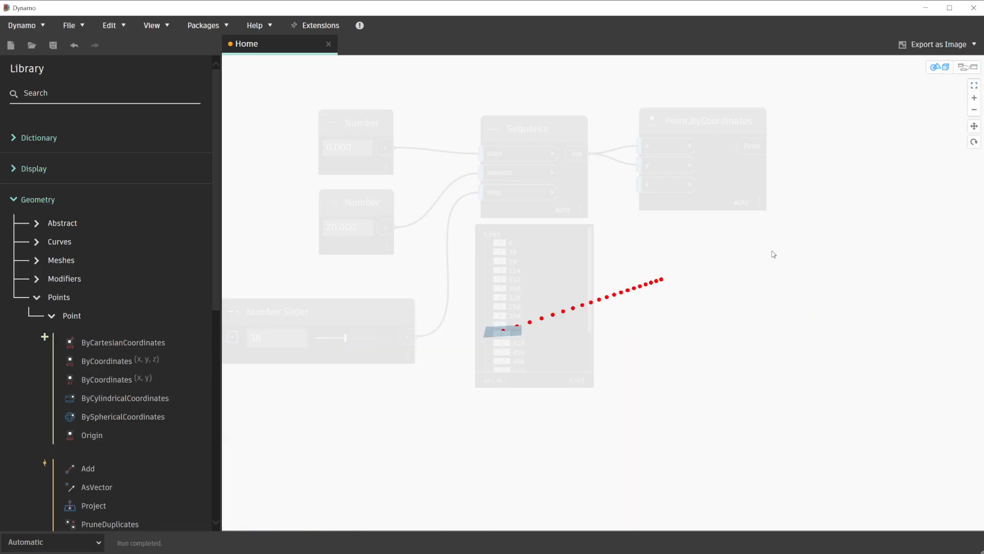
drag(773, 255, 760, 283)
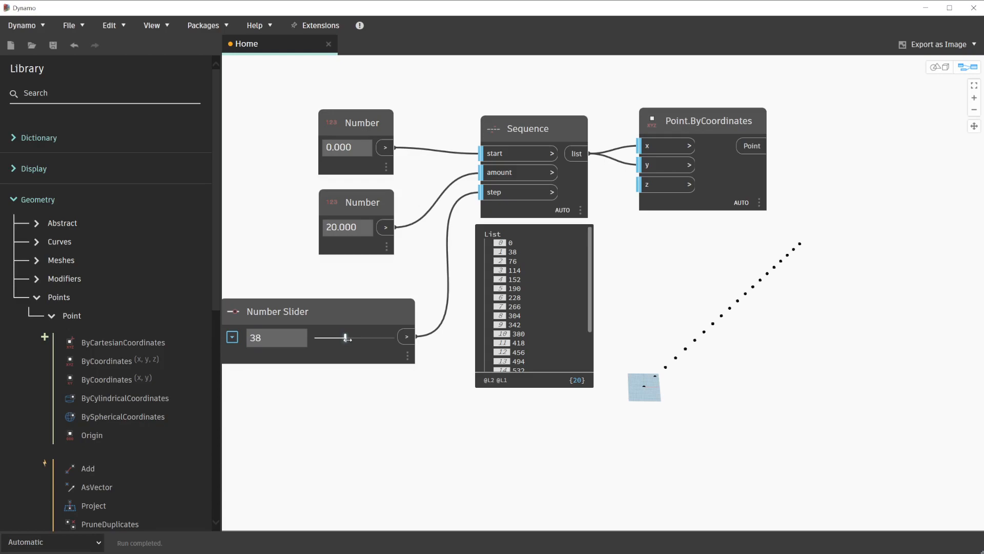
- Drag the Number Slider so the Sequence step reads 42
drag(344, 337, 328, 337)
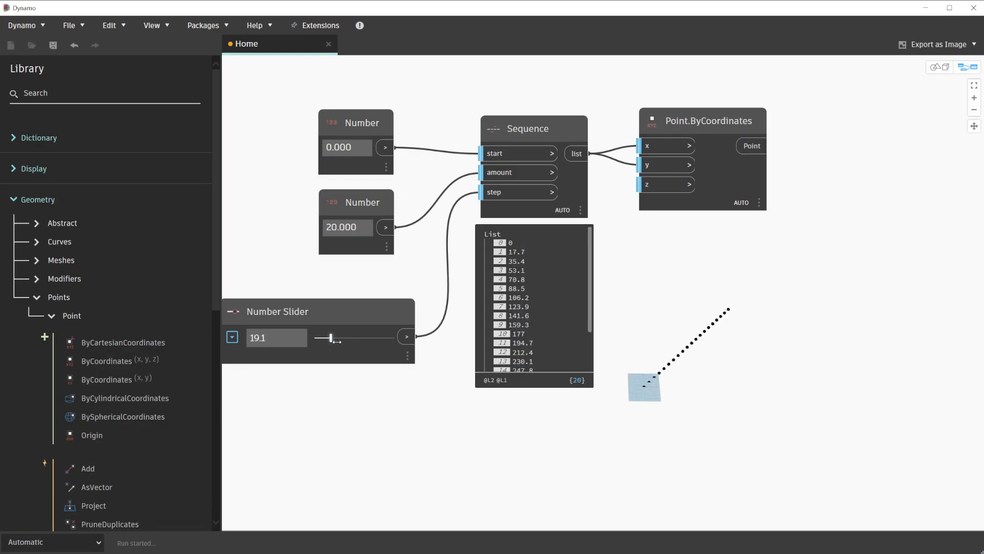
drag(328, 337, 348, 337)
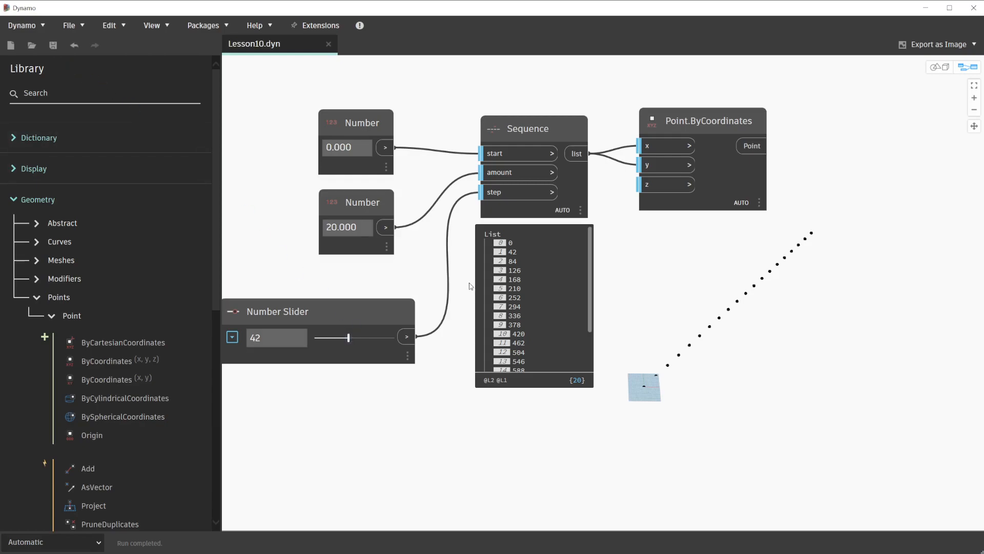
mouse_move(463, 285)
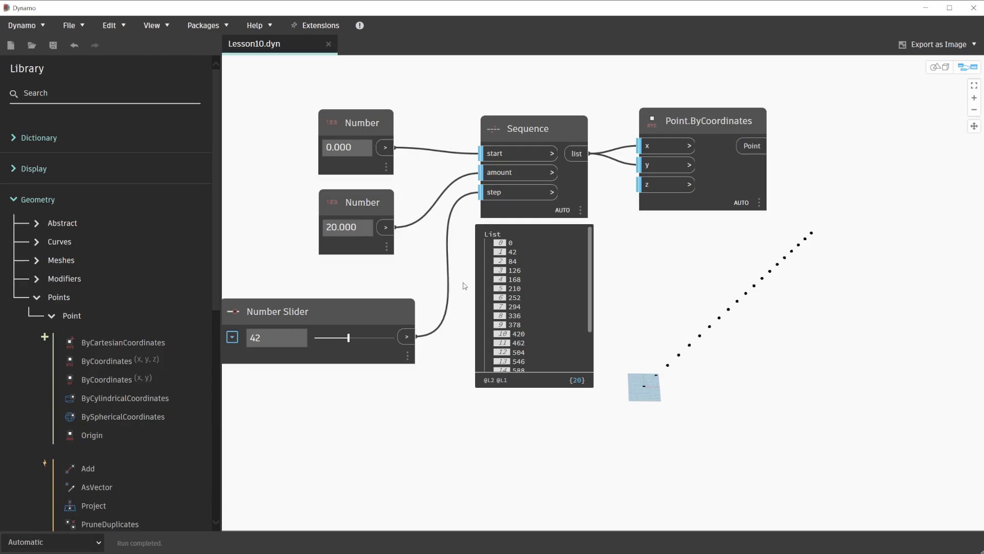
mouse_move(460, 279)
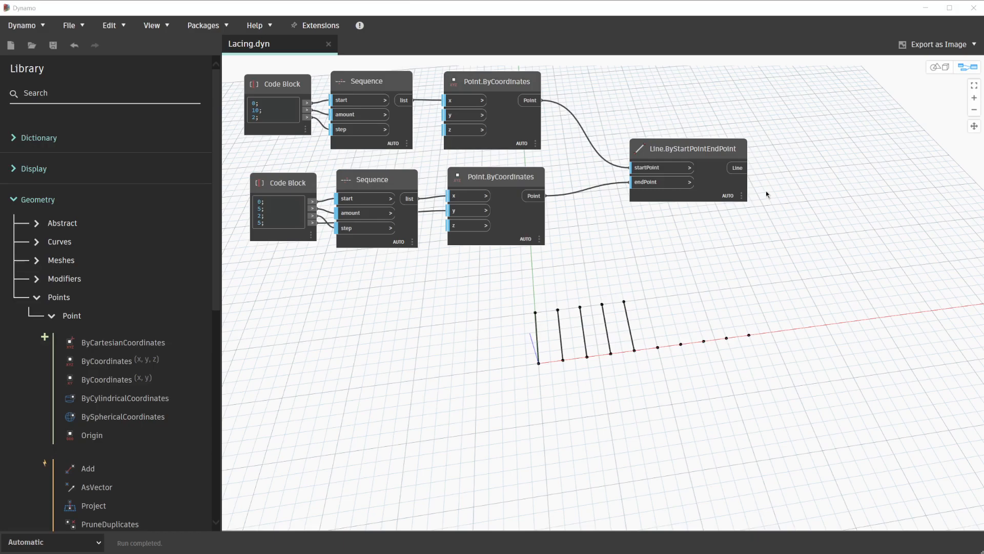
mouse_move(751, 195)
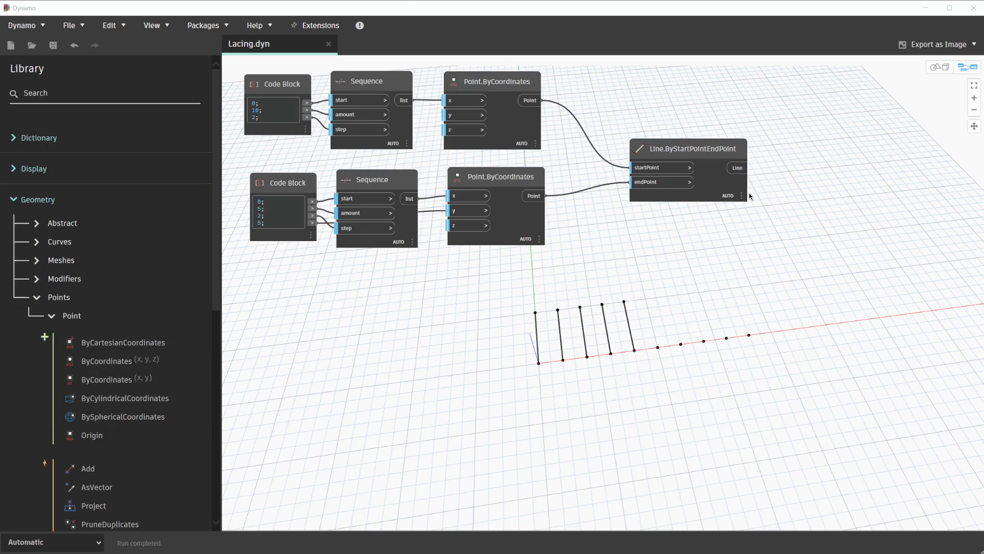
mouse_move(725, 197)
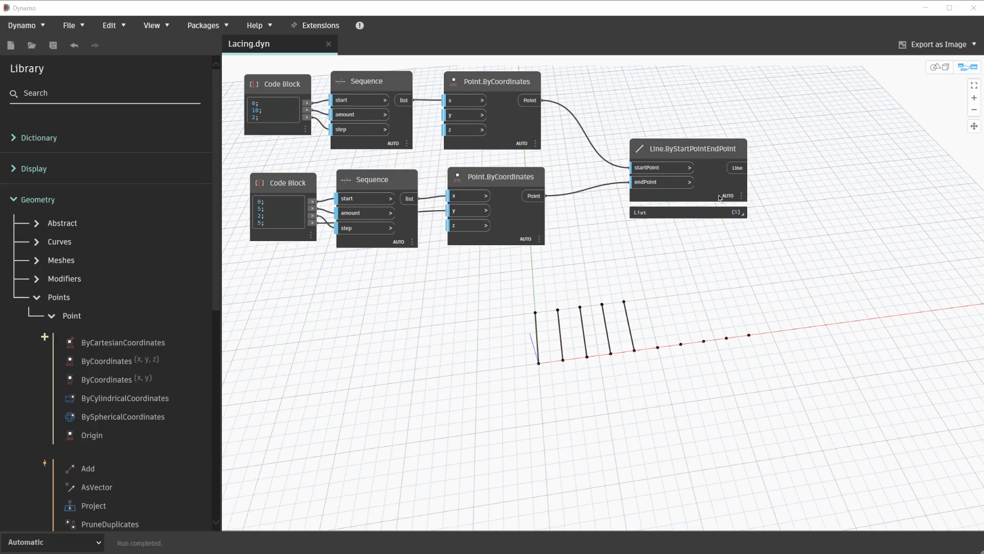
mouse_move(742, 196)
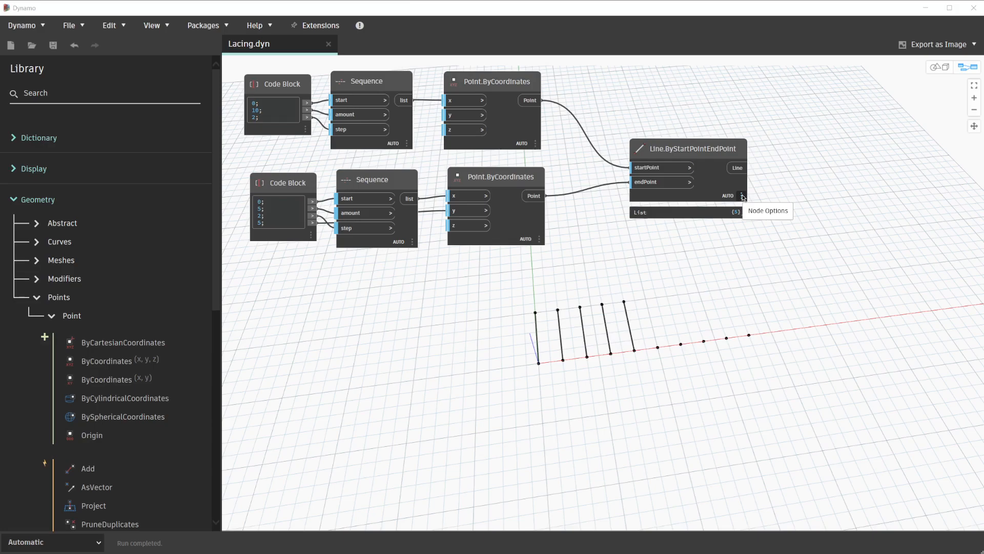
- Bring up Node Options on the Line.ByStartPointEndPoint node in Lacing.dyn
click(743, 195)
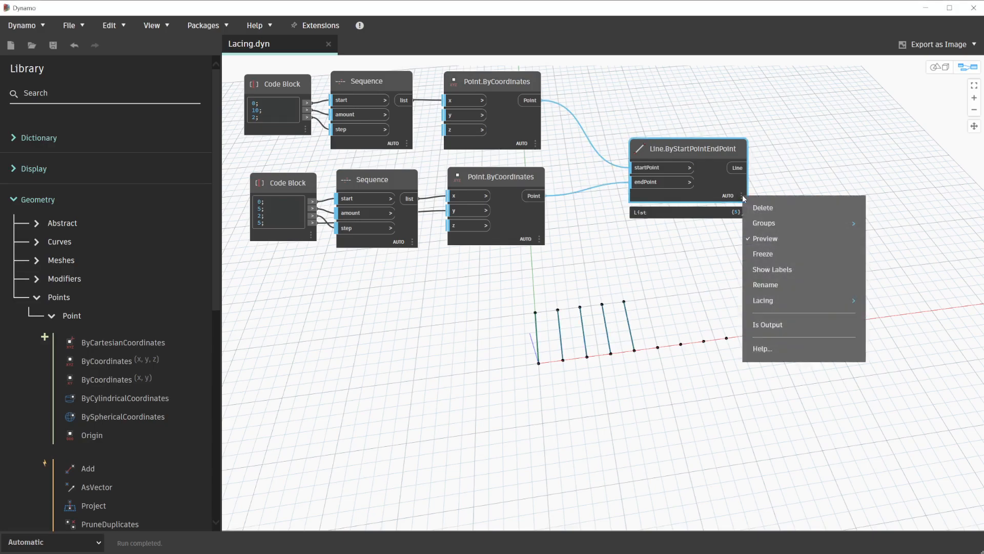
mouse_move(771, 300)
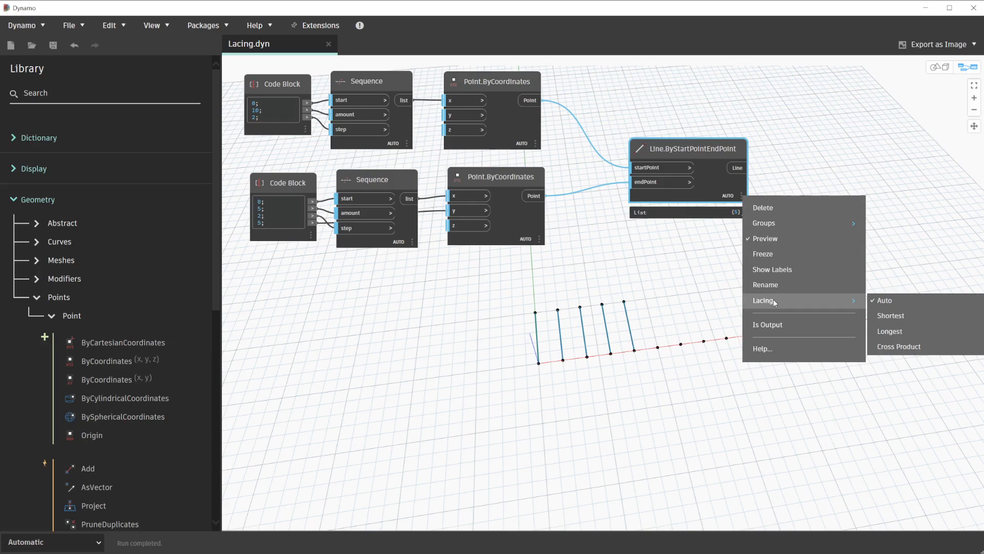
mouse_move(902, 322)
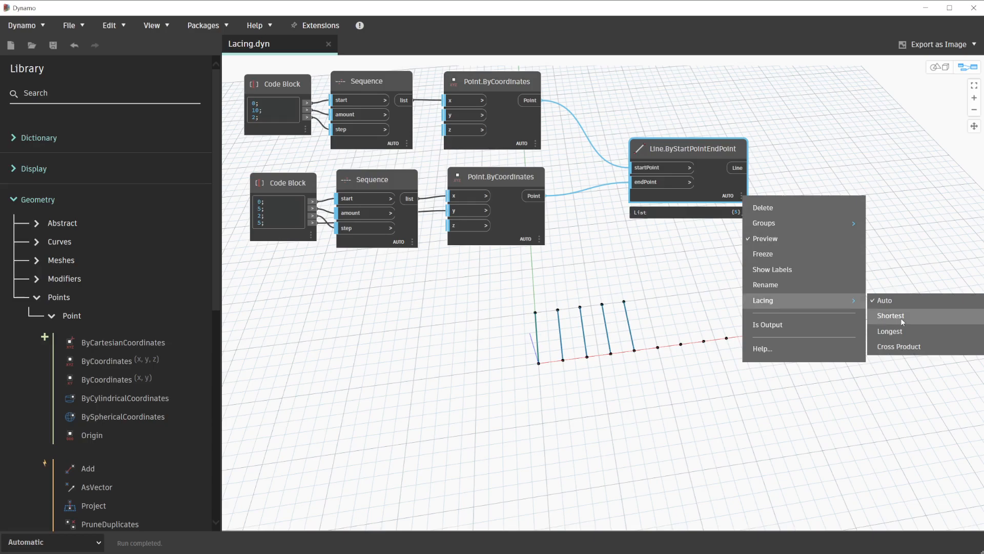
- Set the line node's lacing to Shortest
click(890, 316)
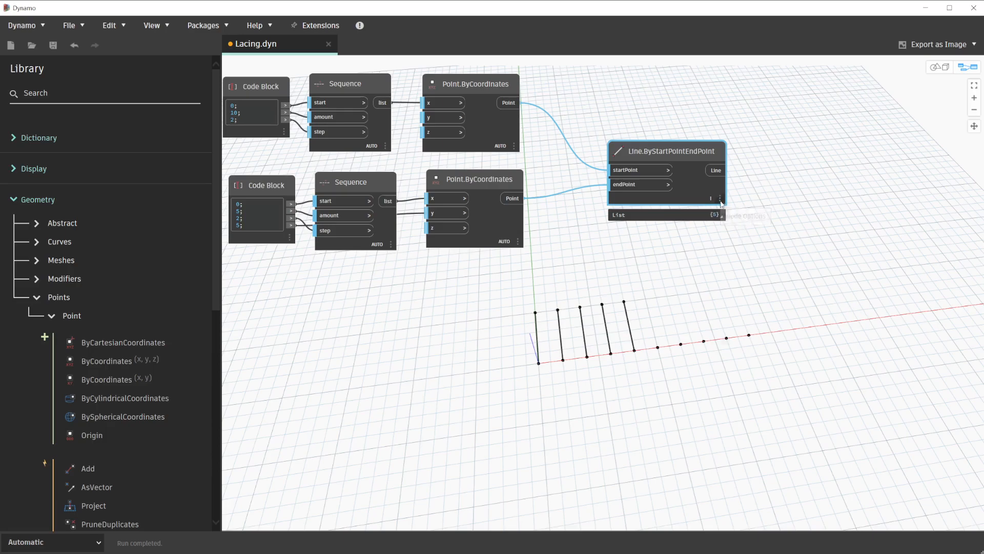
- Set Line.ByStartPointEndPoint lacing to Longest, fanning the last first-row point to the extras
right_click(720, 198)
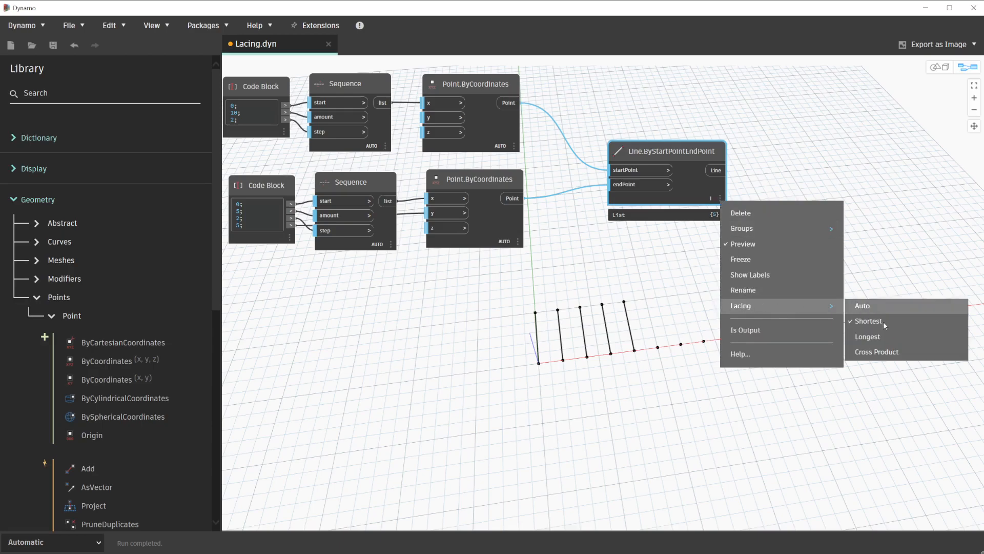
click(867, 336)
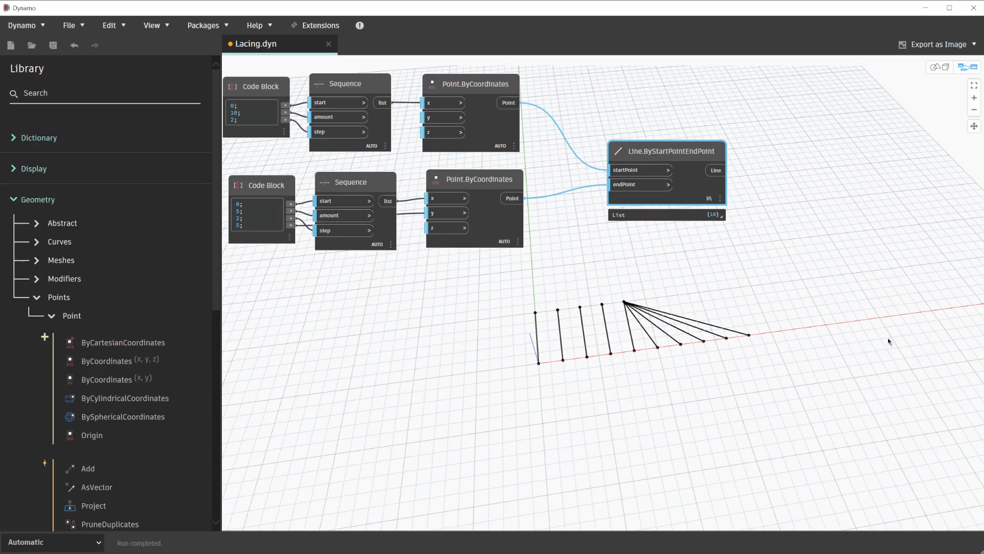
mouse_move(734, 199)
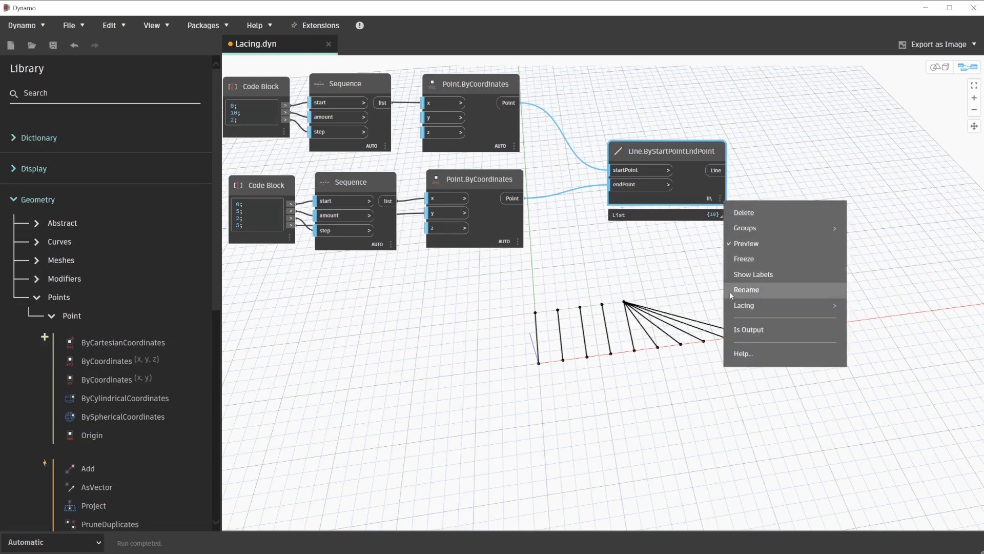
mouse_move(745, 305)
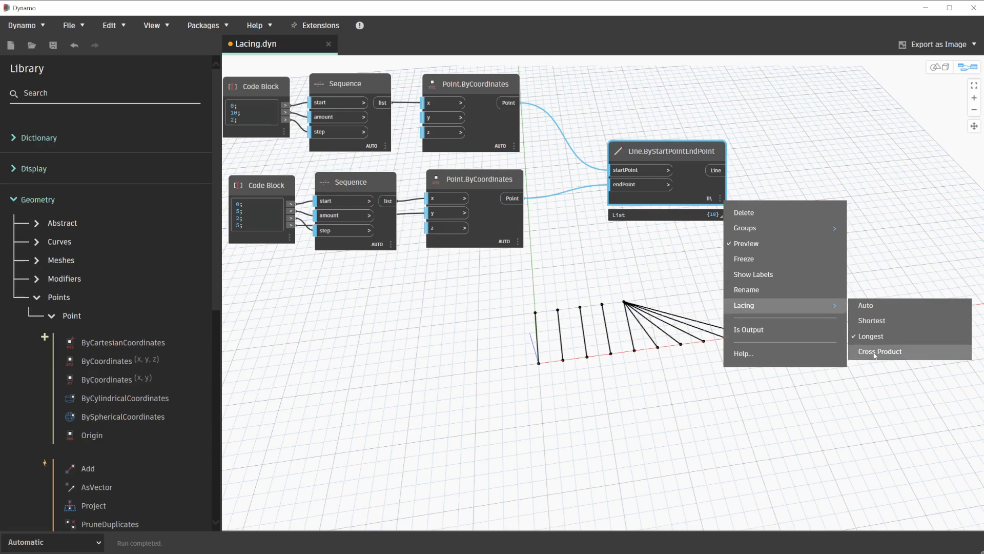
- Switch the line node's lacing to Cross Product, joining every first-row point to every second-row point
click(880, 350)
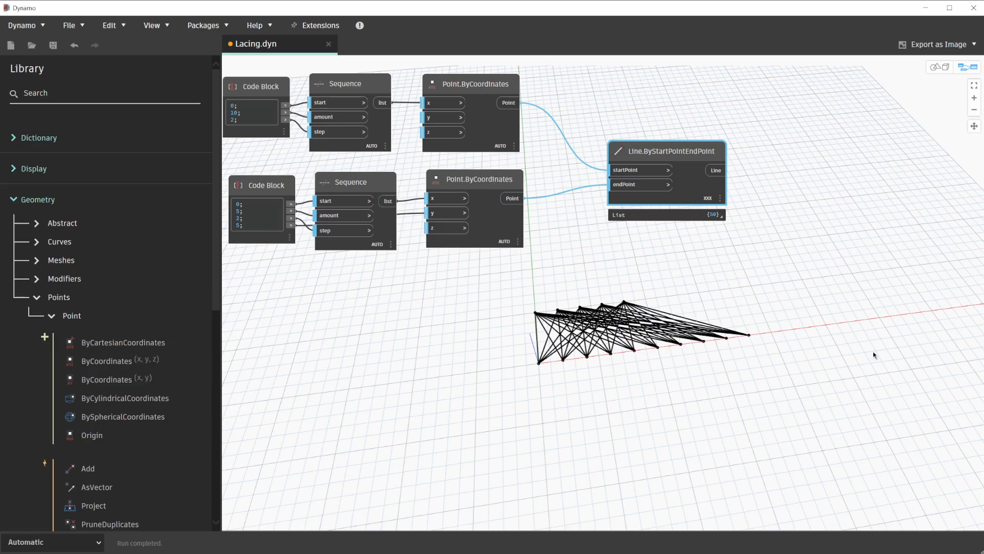
mouse_move(787, 318)
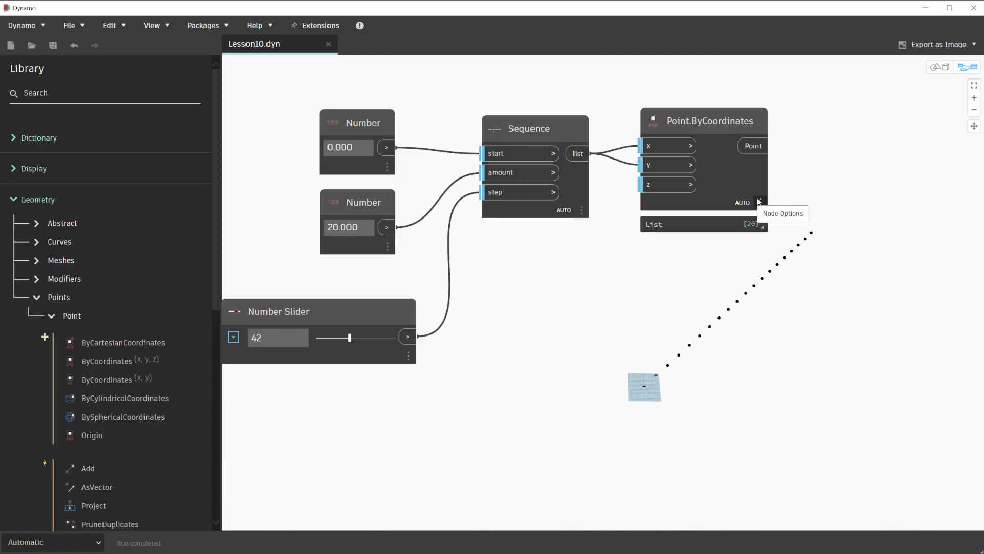
mouse_move(760, 202)
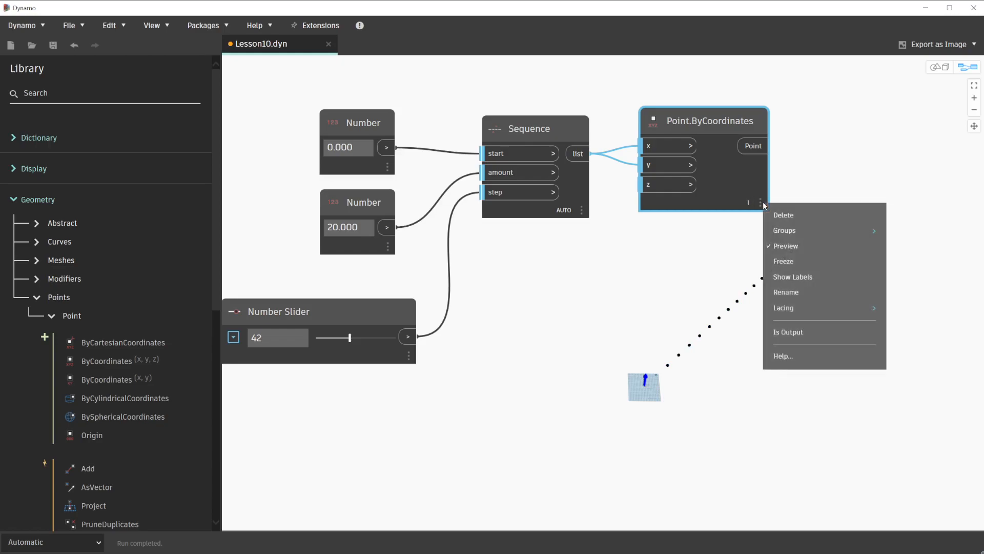
- Bring up the Point.ByCoordinates node options in Lesson10.dyn to review its Longest lacing
click(909, 341)
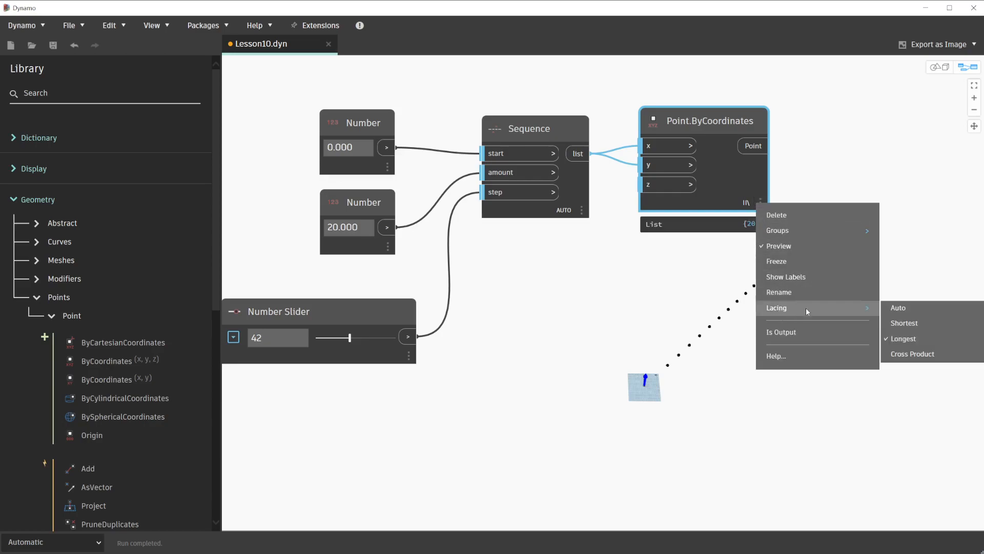
- Set Point.ByCoordinates lacing to Cross Product and expand the preview of the 400-point grid
click(913, 354)
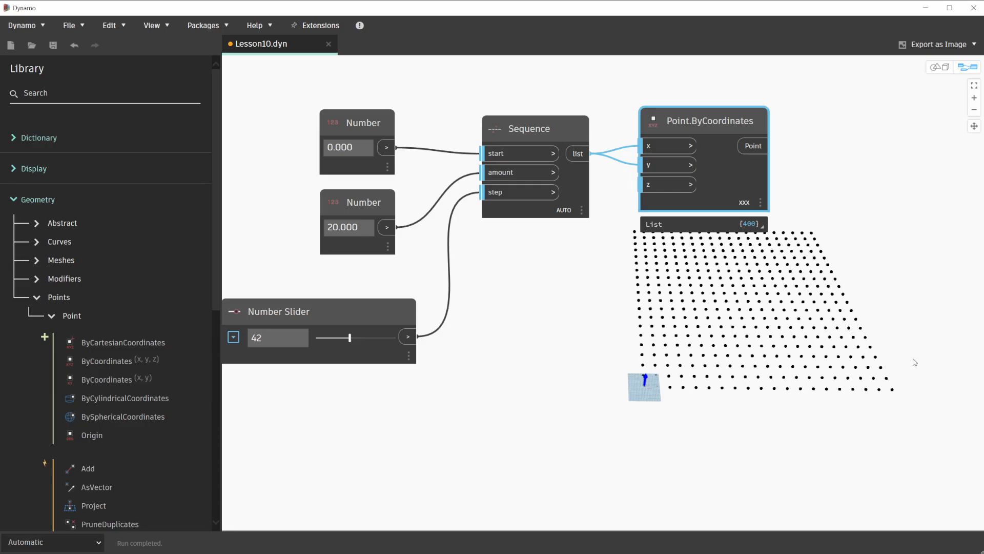
click(758, 225)
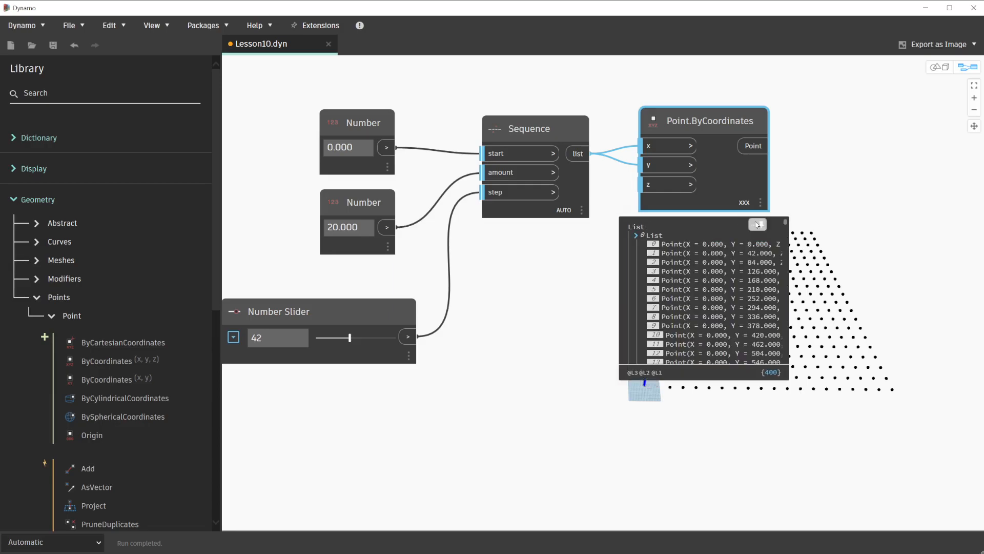